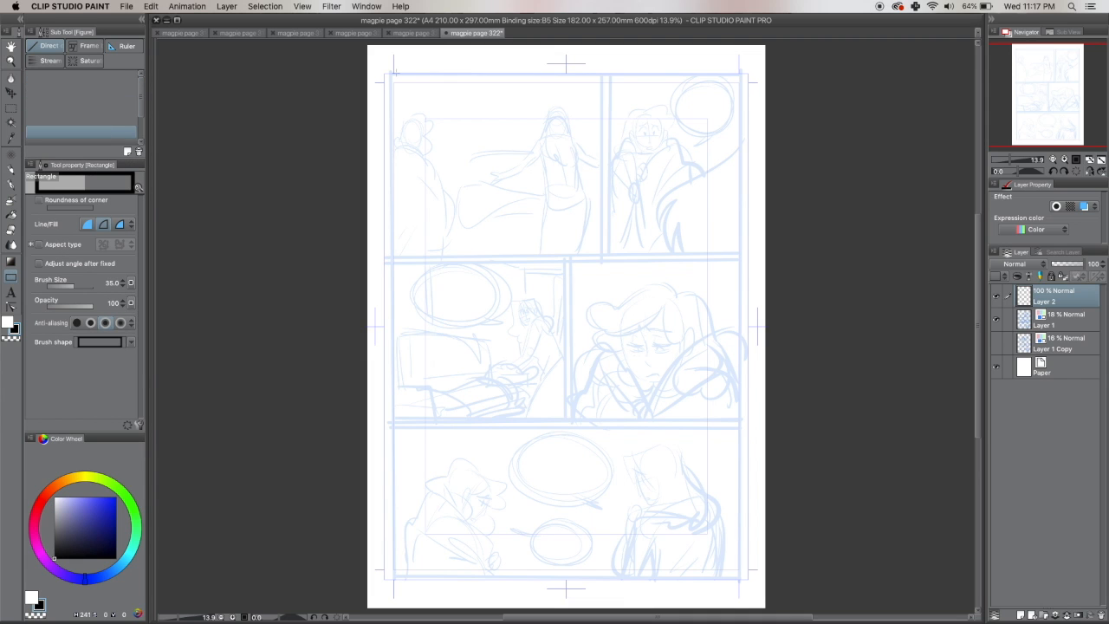
# Draw black borders around the five panels and clear the border lines out of the gutters.
pyautogui.moveTo(395, 76); pyautogui.dragTo(738, 578)
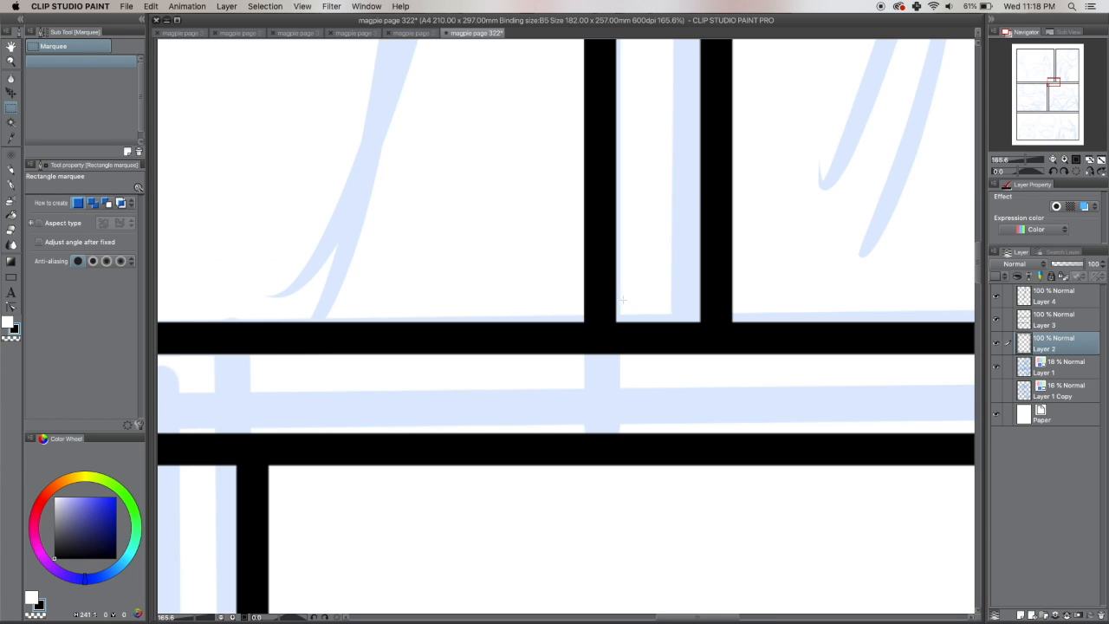
pyautogui.moveTo(616, 301); pyautogui.dragTo(692, 371)
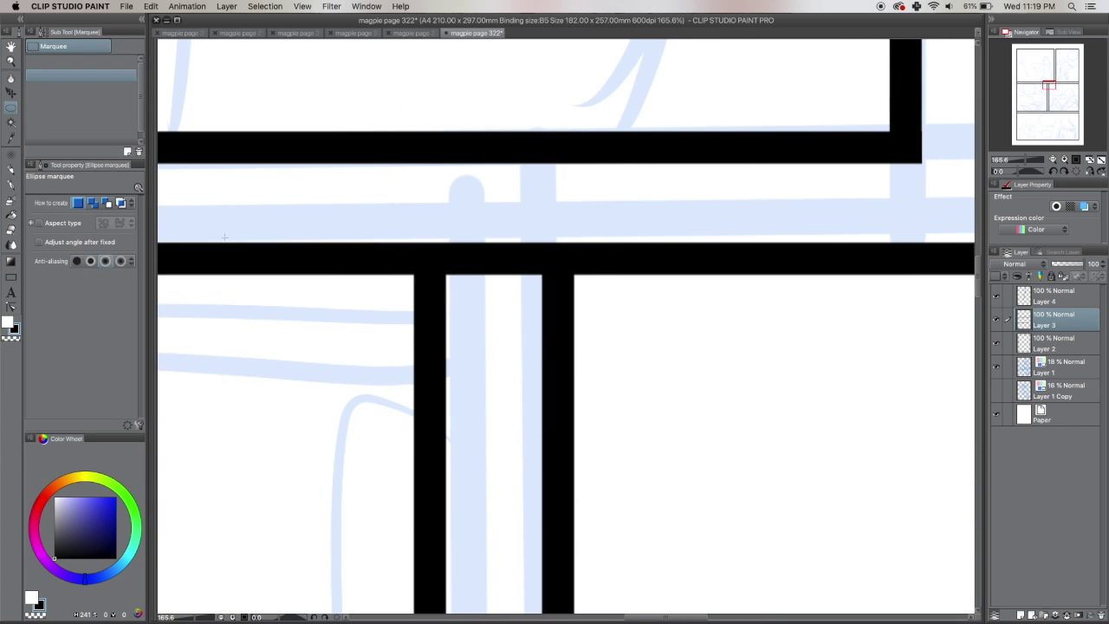
pyautogui.moveTo(448, 212); pyautogui.dragTo(489, 312)
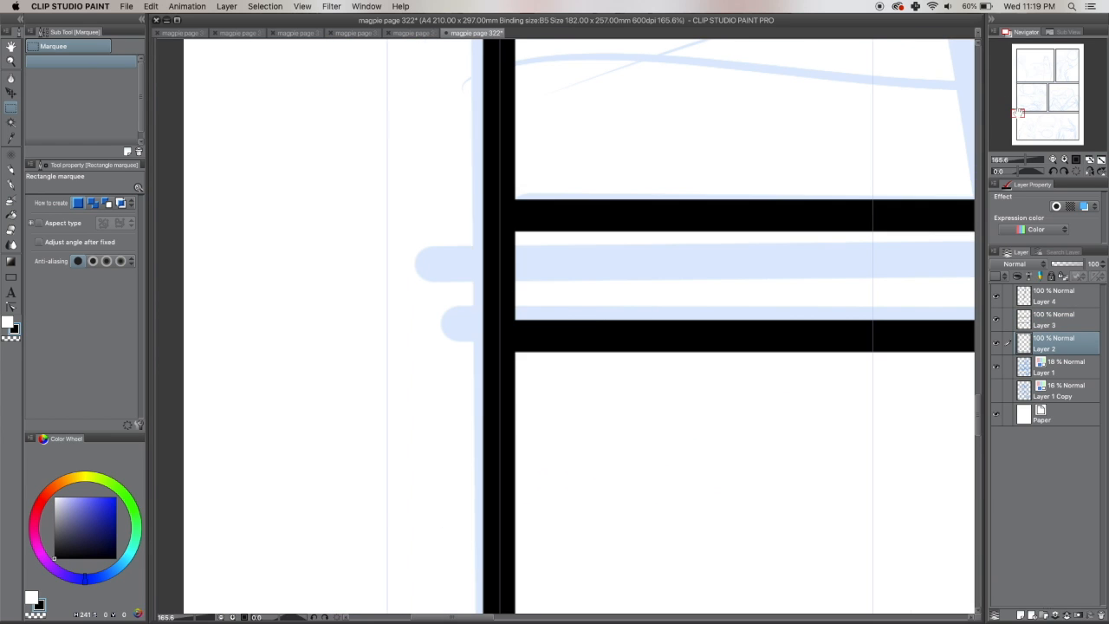
pyautogui.moveTo(464, 246); pyautogui.dragTo(571, 317)
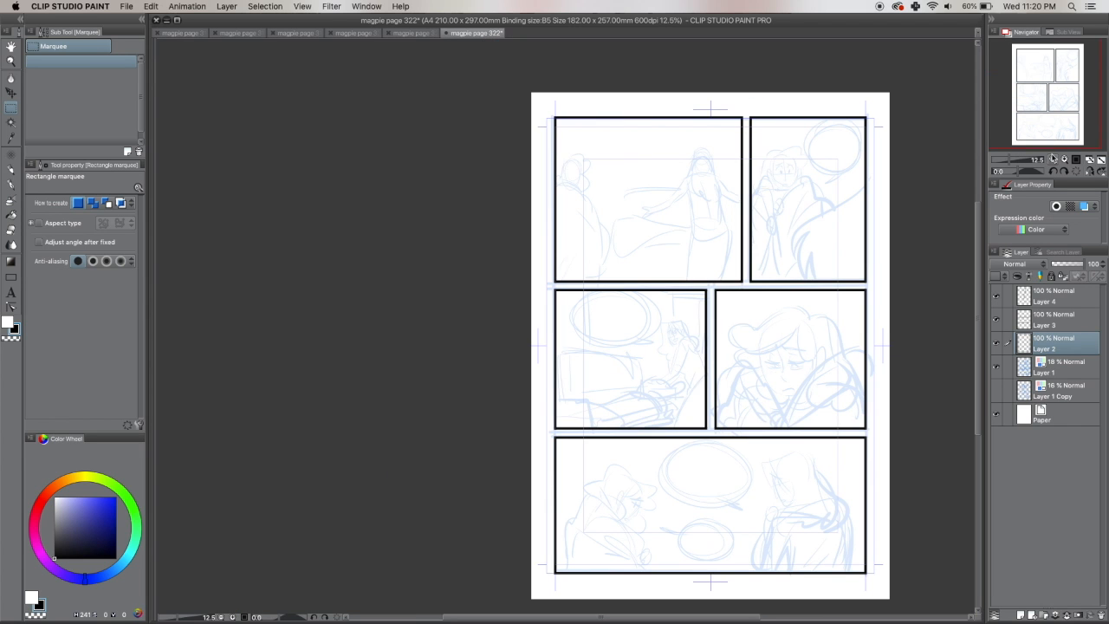
# On the next page, draw the outer black border and a divider splitting it into tiers.
pyautogui.click(412, 35)
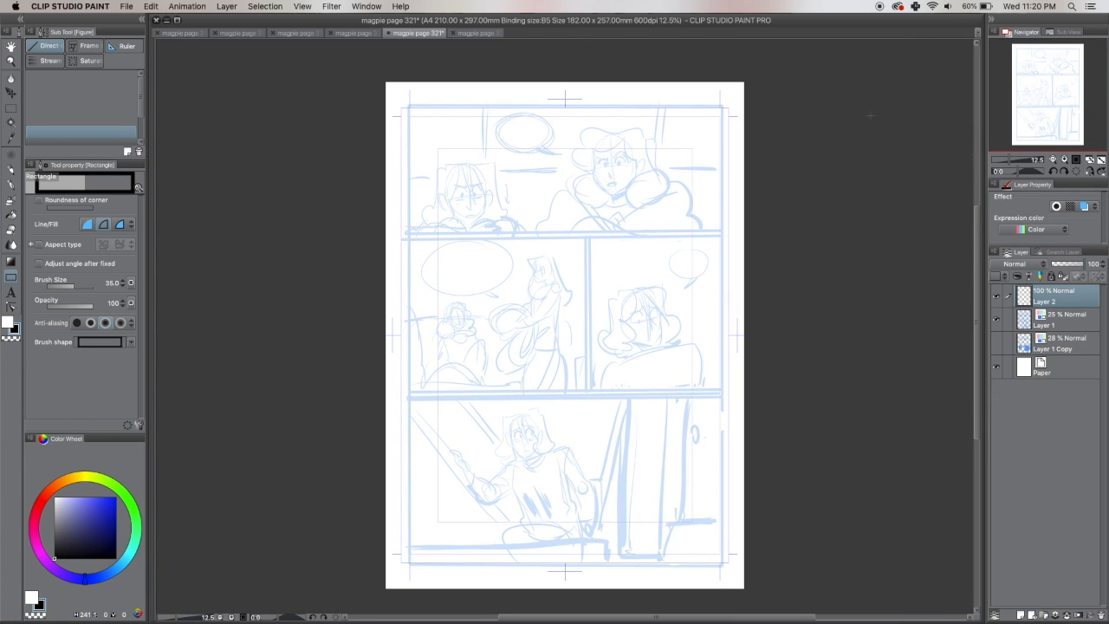
pyautogui.moveTo(409, 109); pyautogui.dragTo(640, 450)
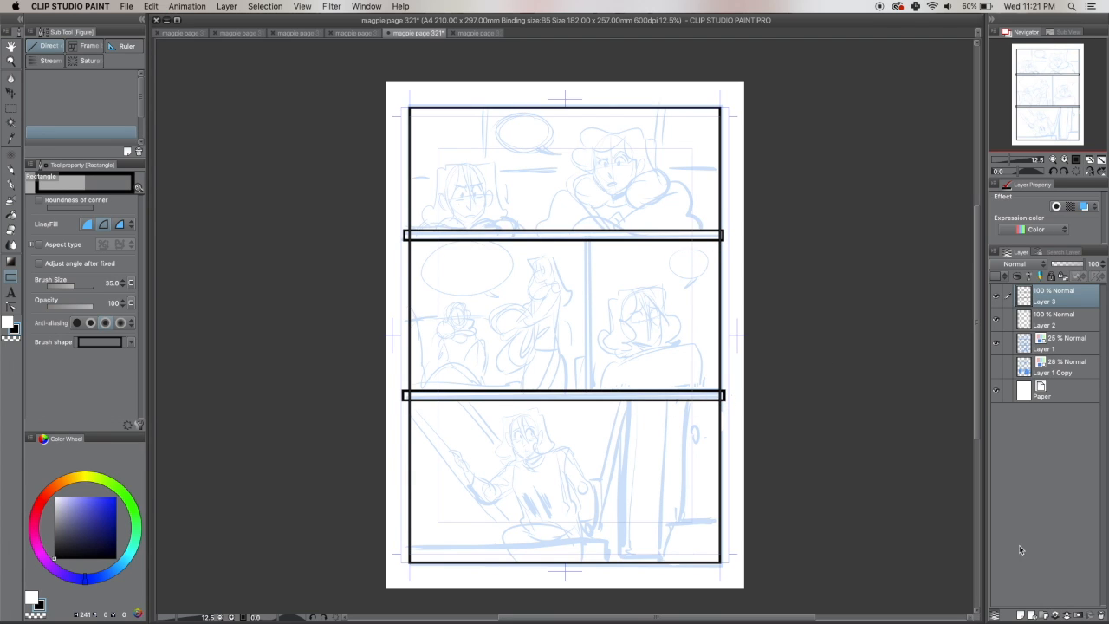
pyautogui.moveTo(586, 235); pyautogui.dragTo(586, 395)
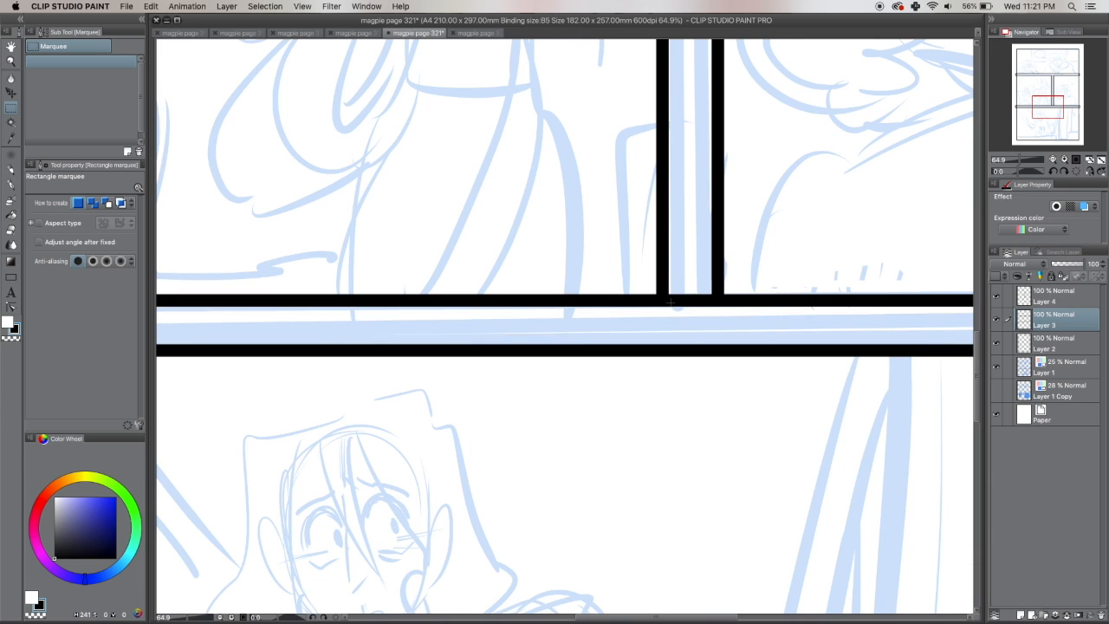
# Delete the border segments inside the gutters so each panel has clean separate edges.
pyautogui.moveTo(679, 251); pyautogui.dragTo(711, 329)
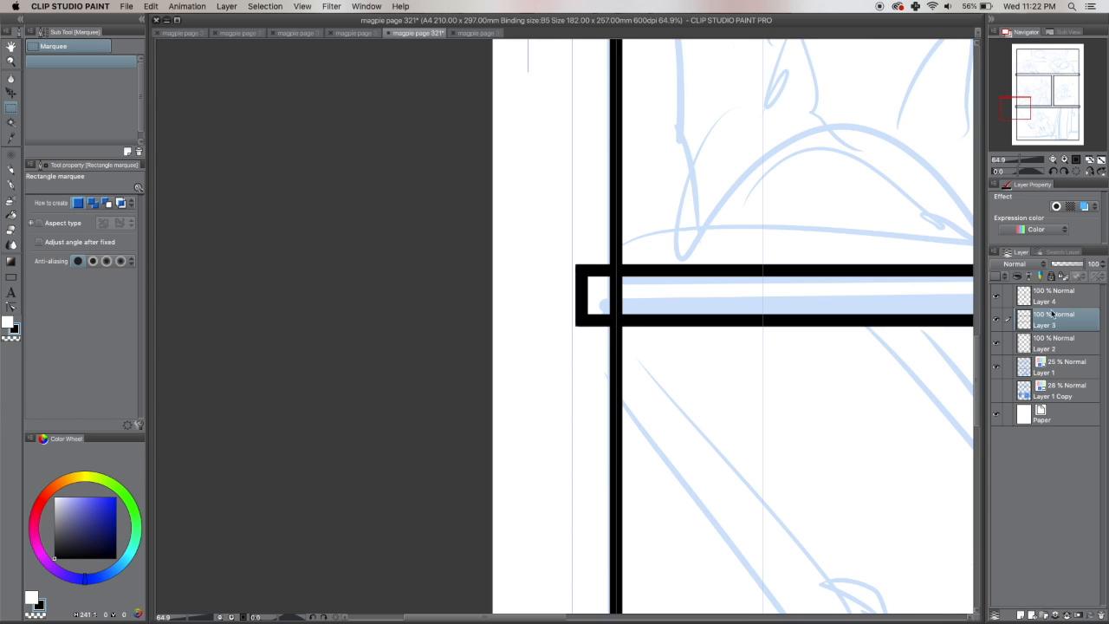
pyautogui.moveTo(499, 204); pyautogui.dragTo(606, 390)
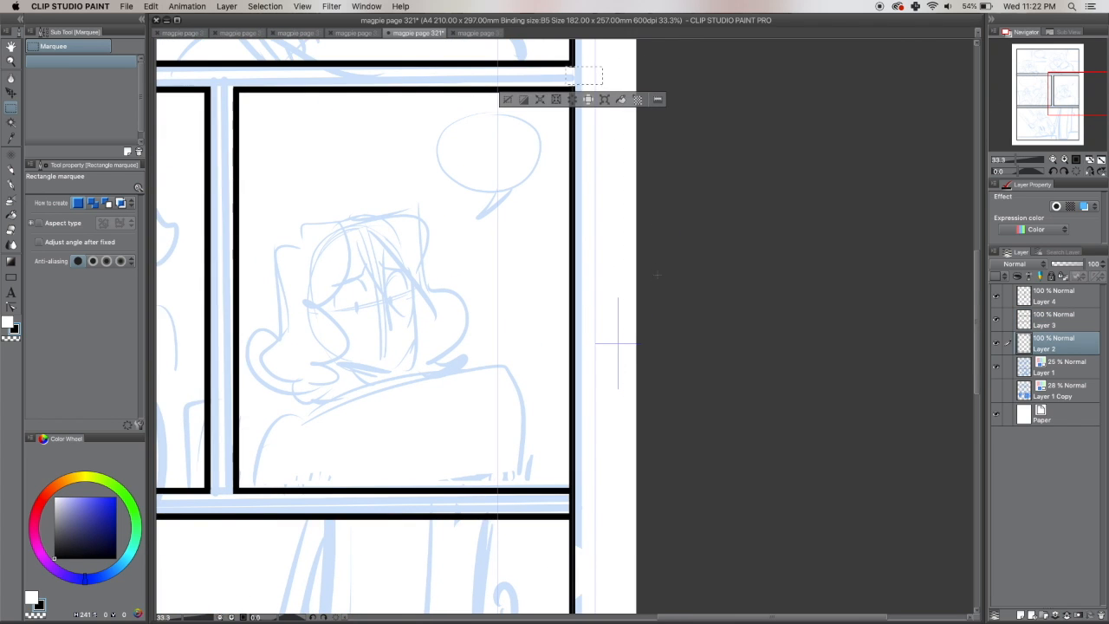
pyautogui.scroll(-3)
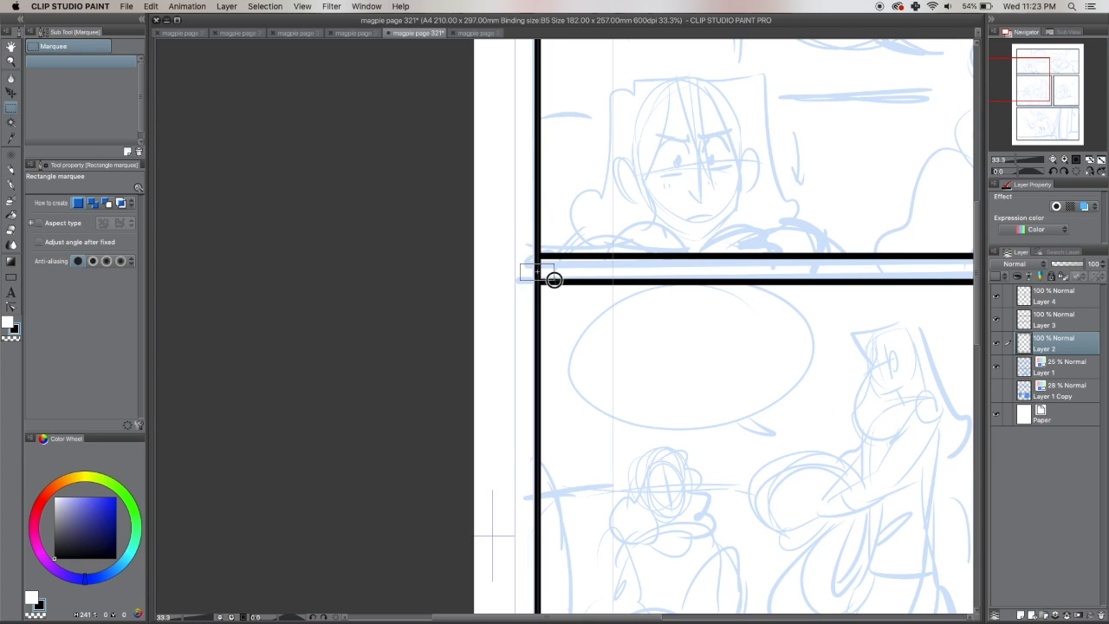
pyautogui.moveTo(520, 263); pyautogui.dragTo(562, 271)
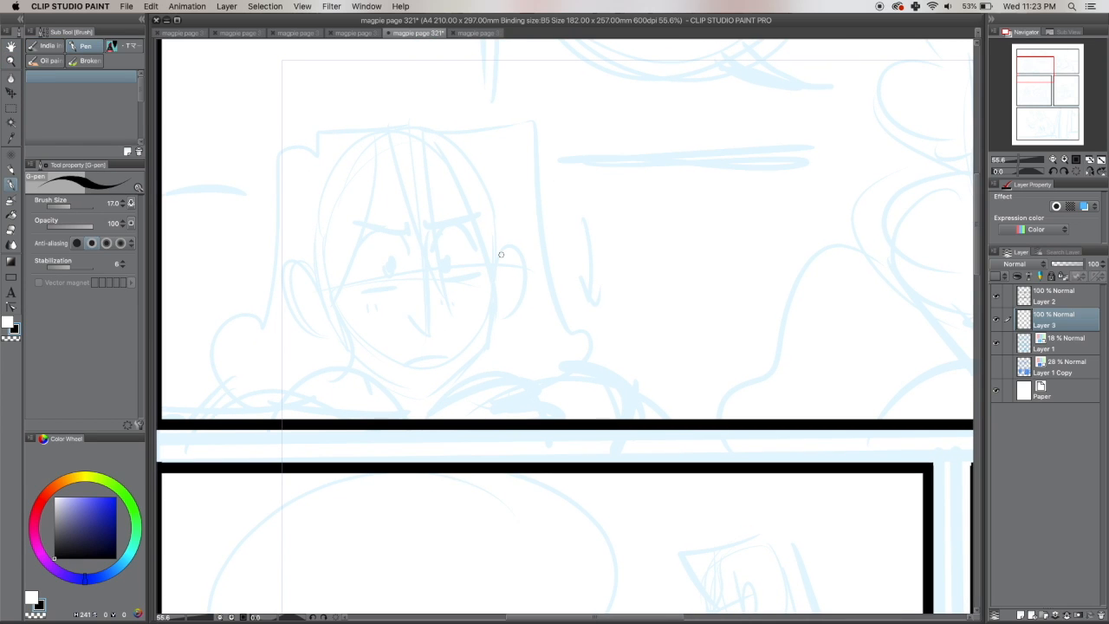
# Ink the top-panel character's face outline, eye, nose and both eyebrows in black.
pyautogui.moveTo(492, 215); pyautogui.dragTo(494, 322)
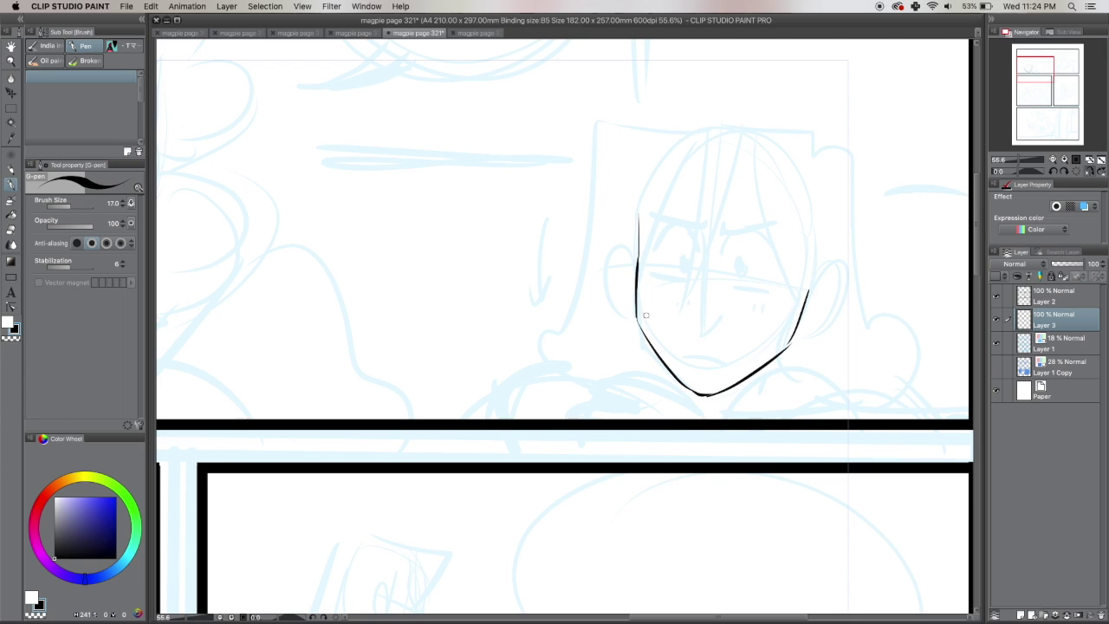
pyautogui.moveTo(693, 225); pyautogui.dragTo(711, 332)
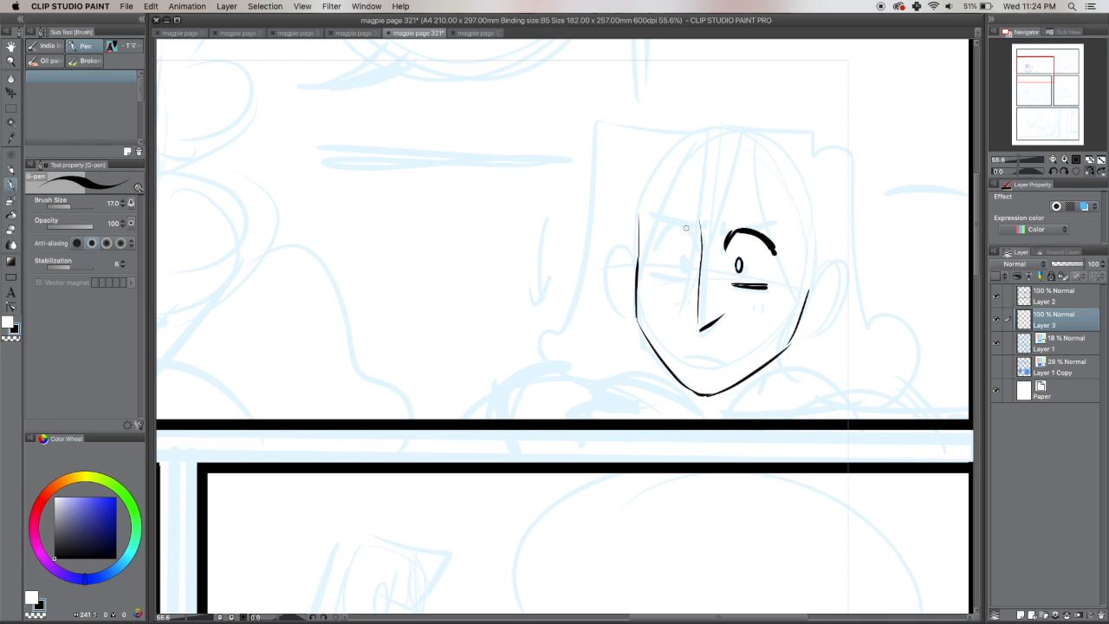
pyautogui.moveTo(655, 239); pyautogui.dragTo(693, 227)
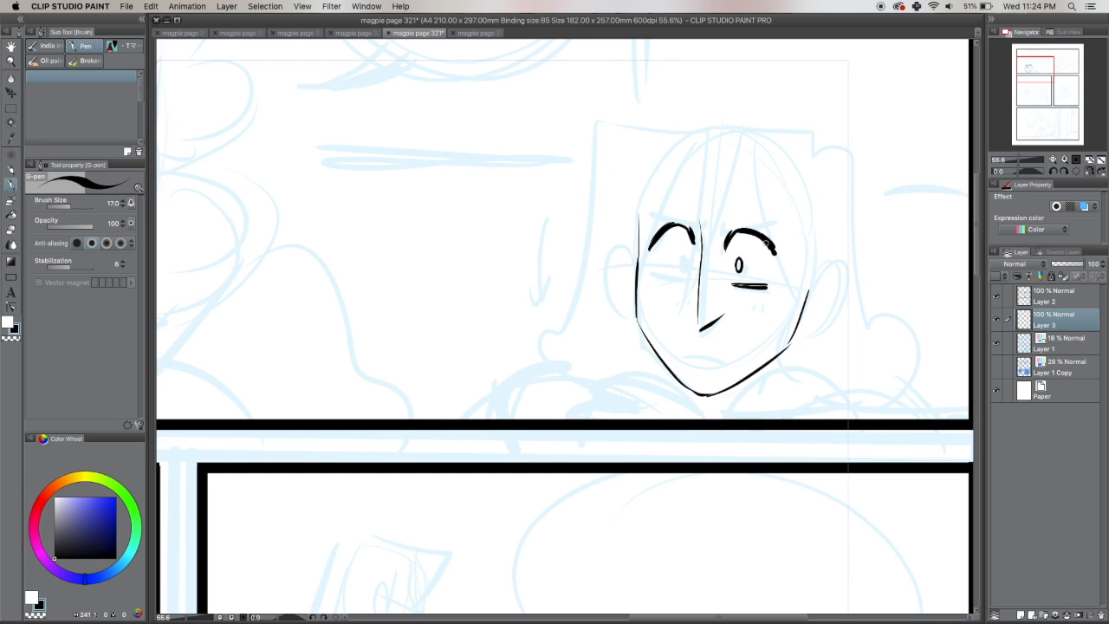
pyautogui.moveTo(658, 217); pyautogui.dragTo(780, 217)
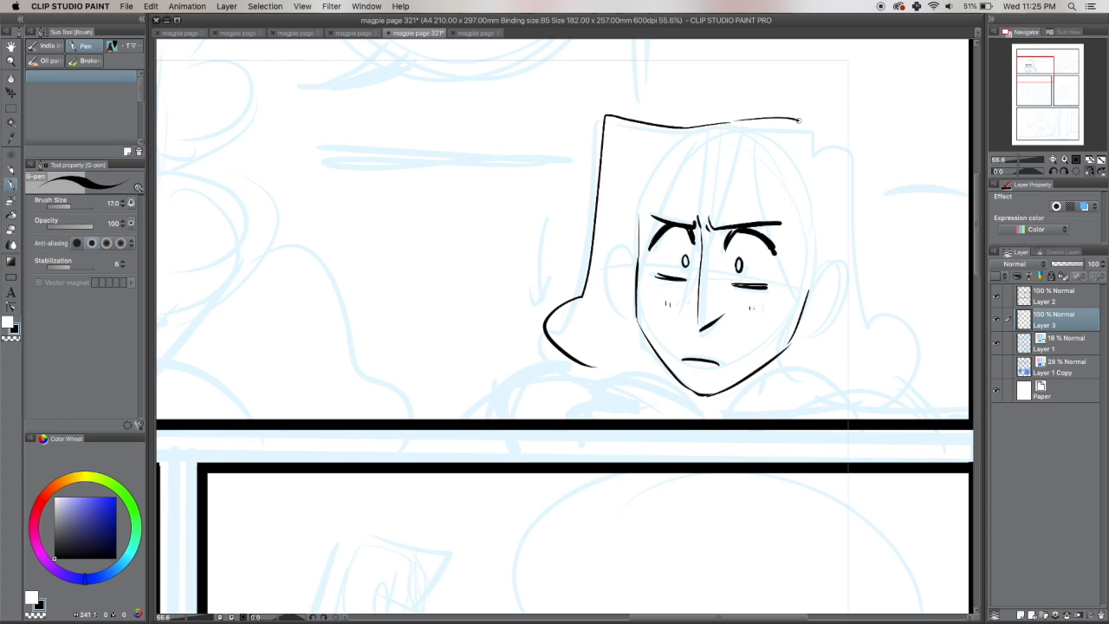
# Ink the character's hair outline and shoulders, fixing strokes with the eraser.
pyautogui.moveTo(796, 121); pyautogui.dragTo(766, 346)
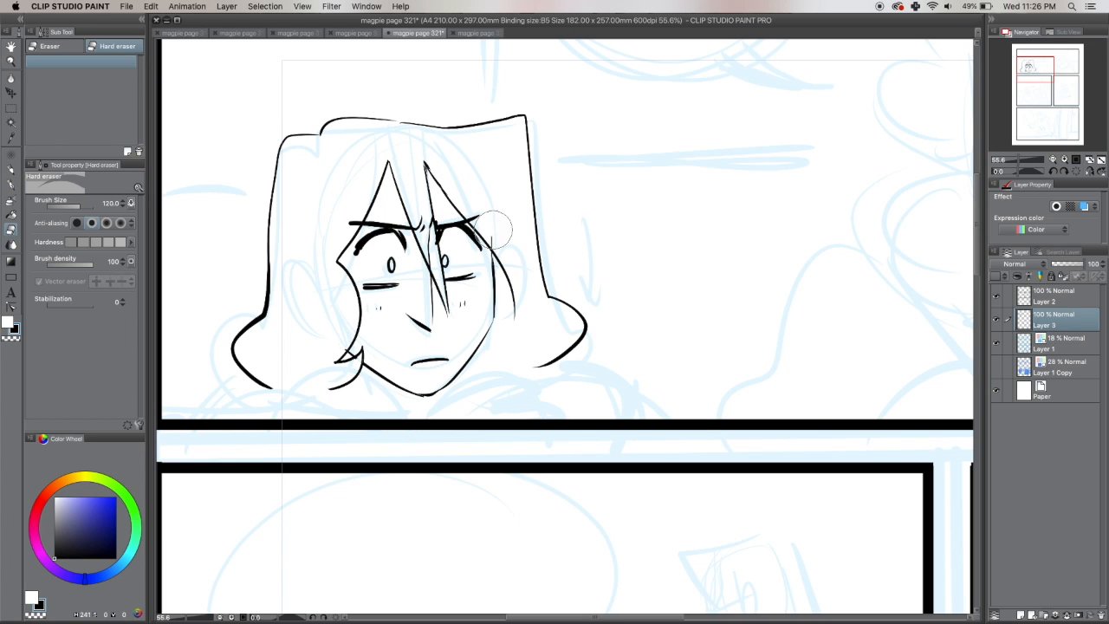
pyautogui.click(76, 45)
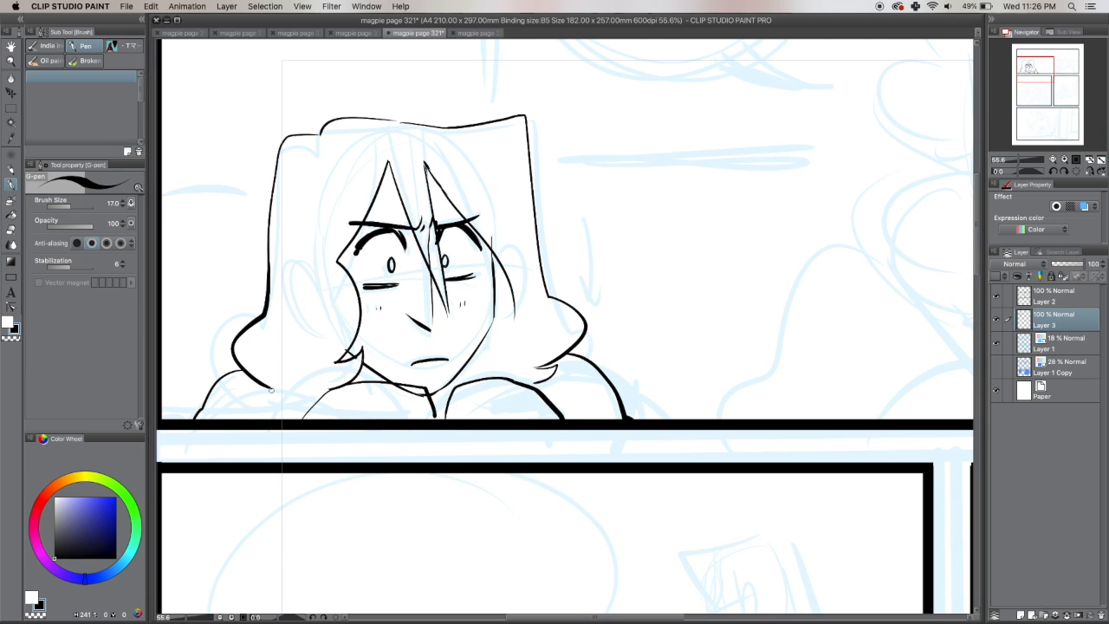
pyautogui.moveTo(217, 402); pyautogui.dragTo(277, 424)
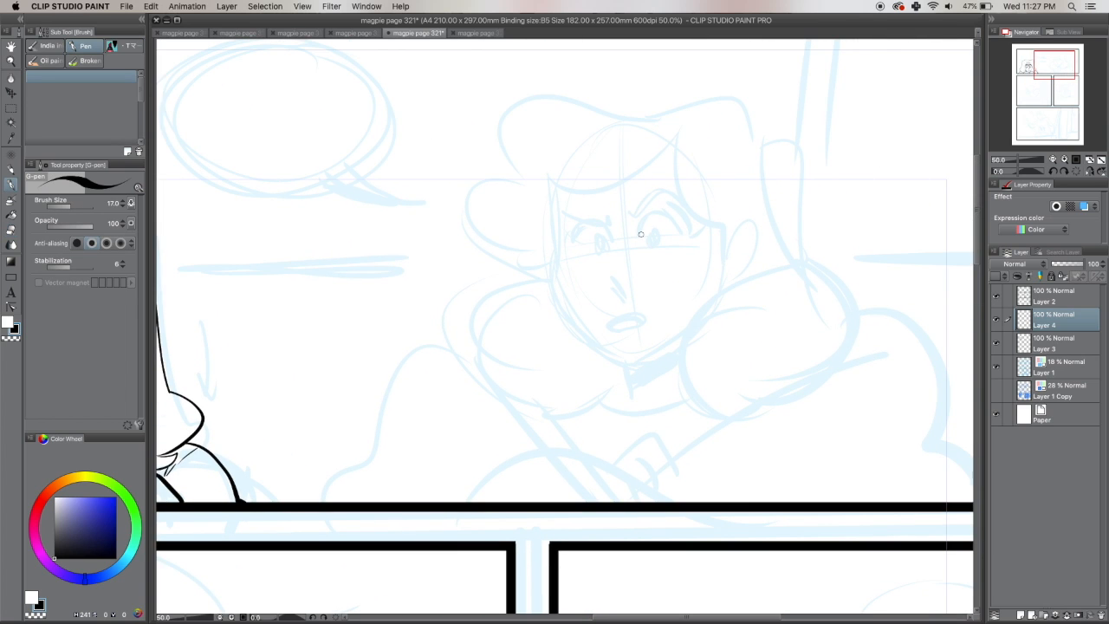
# Ink the curly-haired woman's jaw, eye, nose, mouth, brows, hair and hand over the sketch.
pyautogui.moveTo(554, 208); pyautogui.dragTo(630, 368)
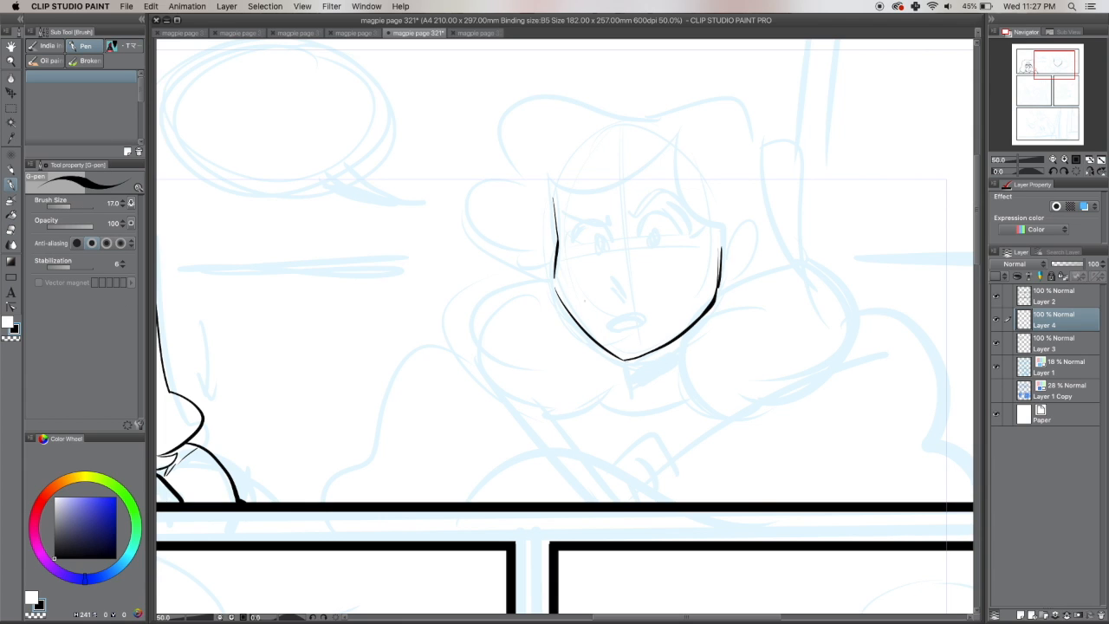
pyautogui.moveTo(607, 273); pyautogui.dragTo(620, 291)
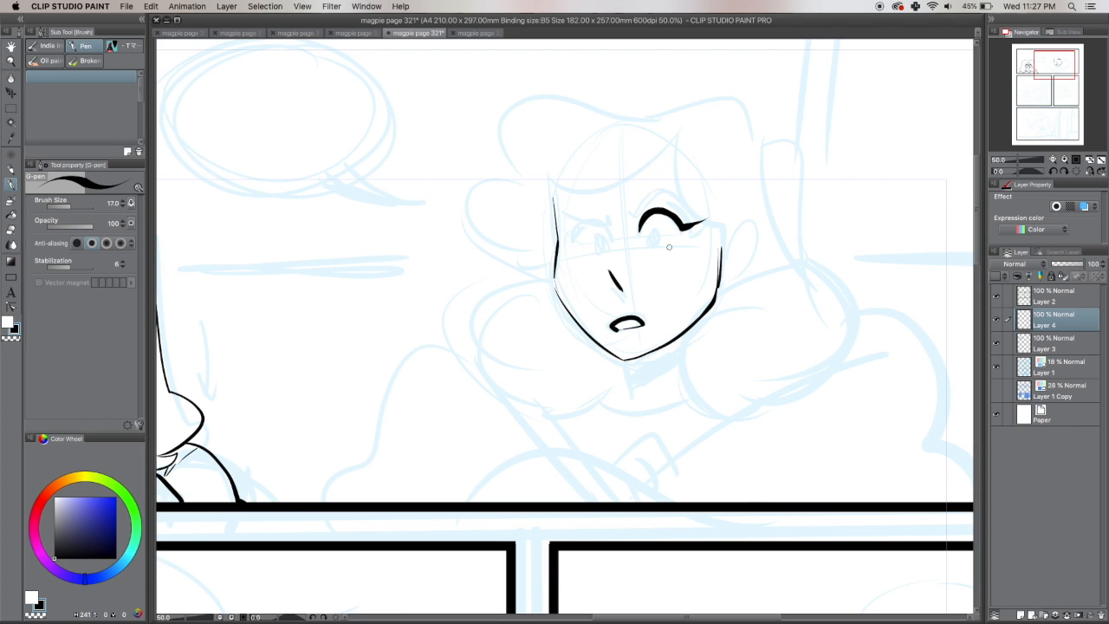
pyautogui.moveTo(563, 234); pyautogui.dragTo(615, 239)
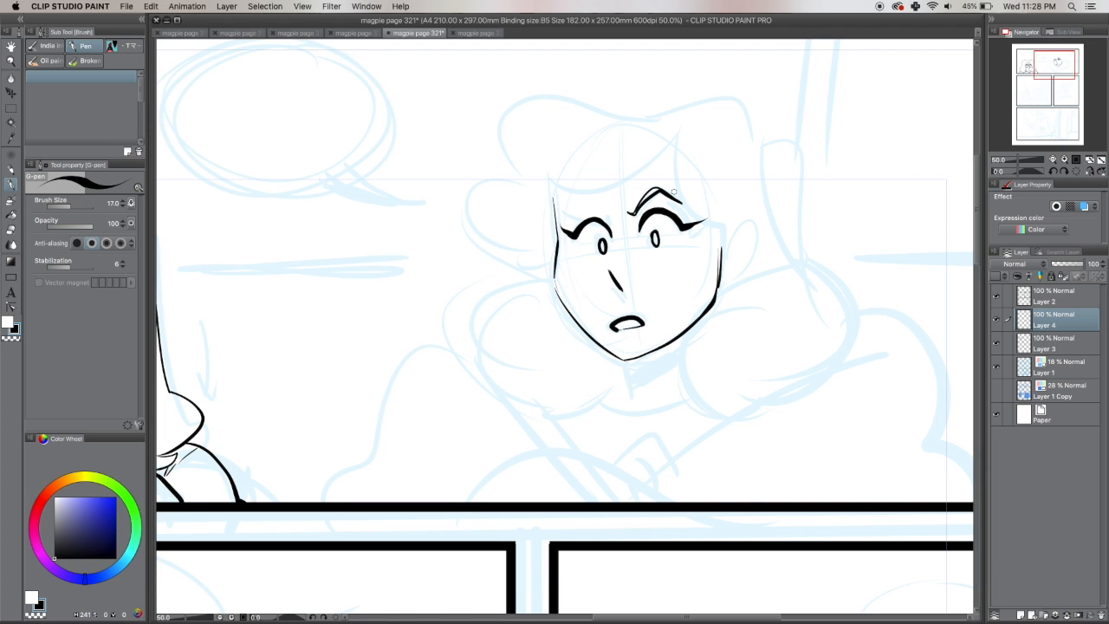
pyautogui.moveTo(563, 216); pyautogui.dragTo(606, 222)
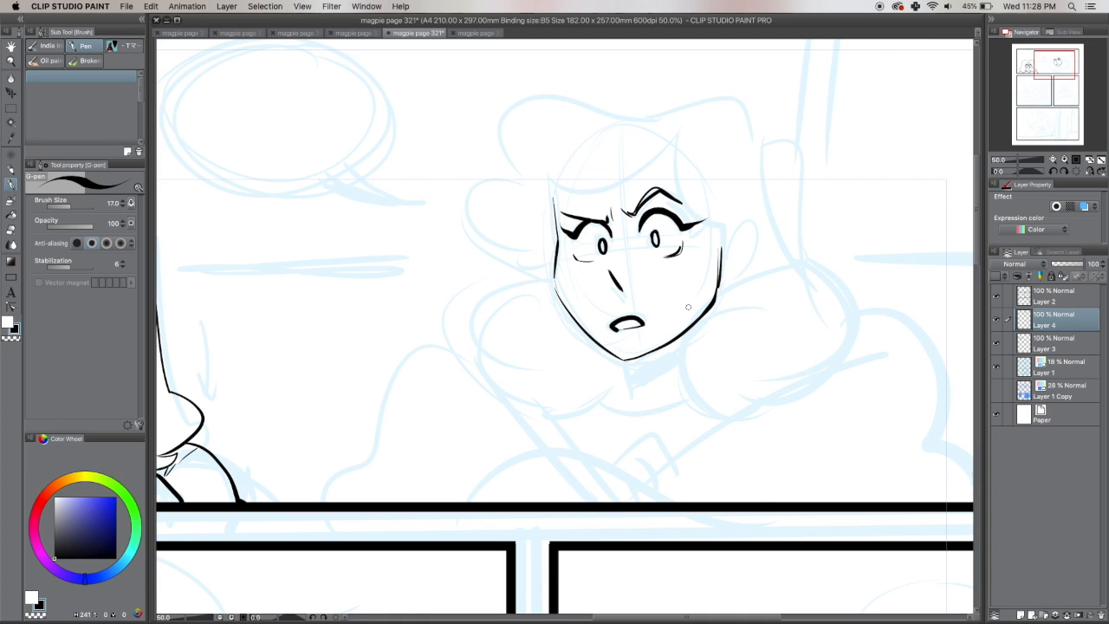
pyautogui.moveTo(637, 350); pyautogui.dragTo(637, 372)
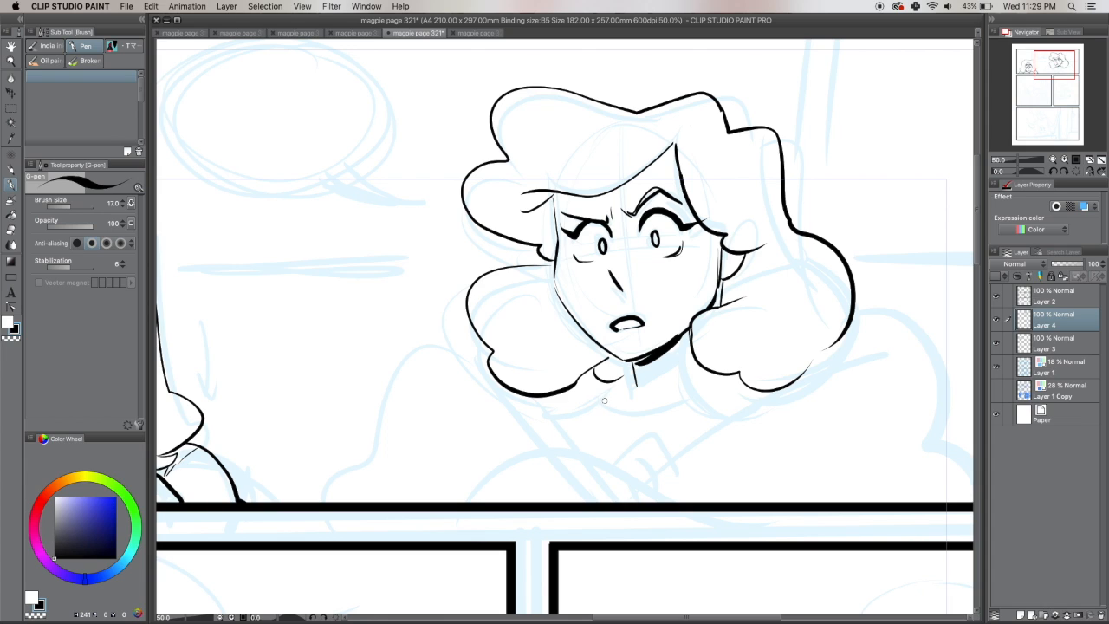
pyautogui.moveTo(620, 417)
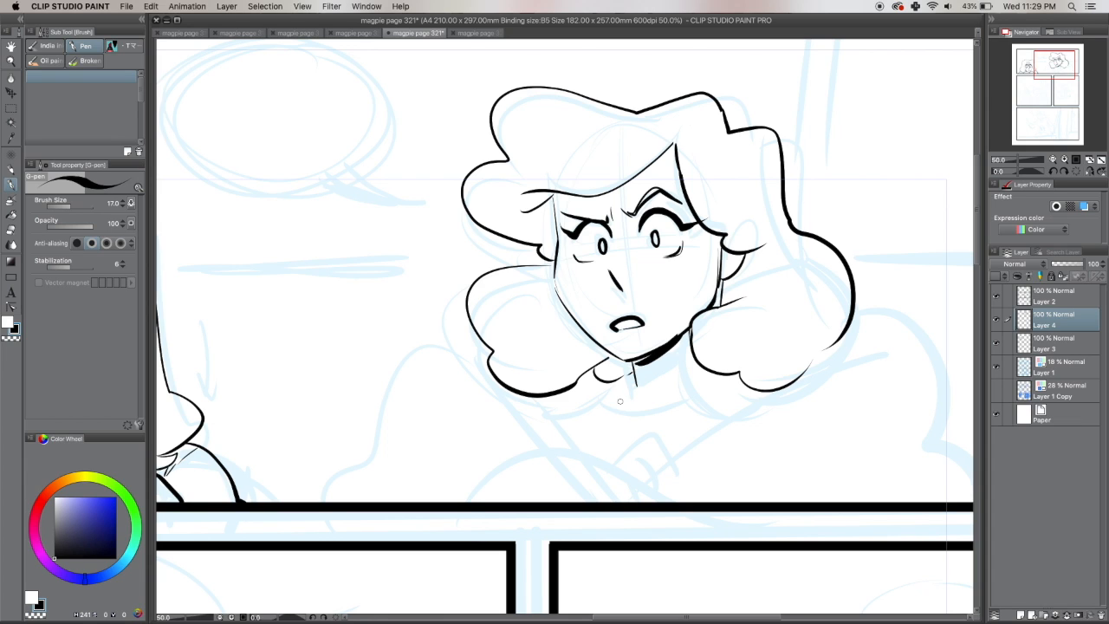
pyautogui.moveTo(620, 404)
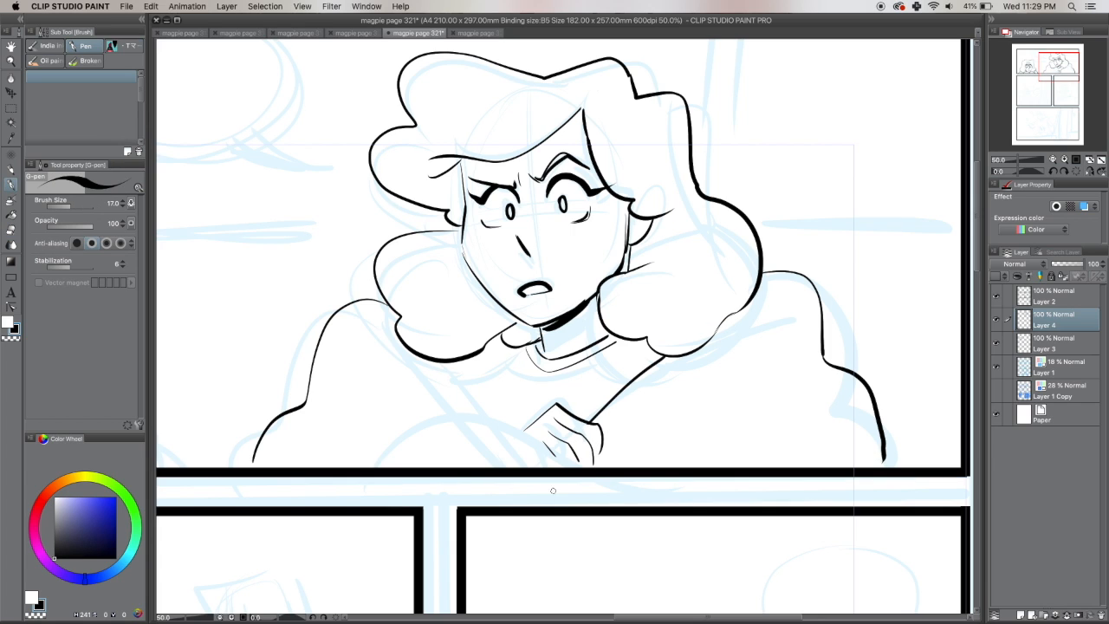
pyautogui.moveTo(454, 364); pyautogui.dragTo(489, 436)
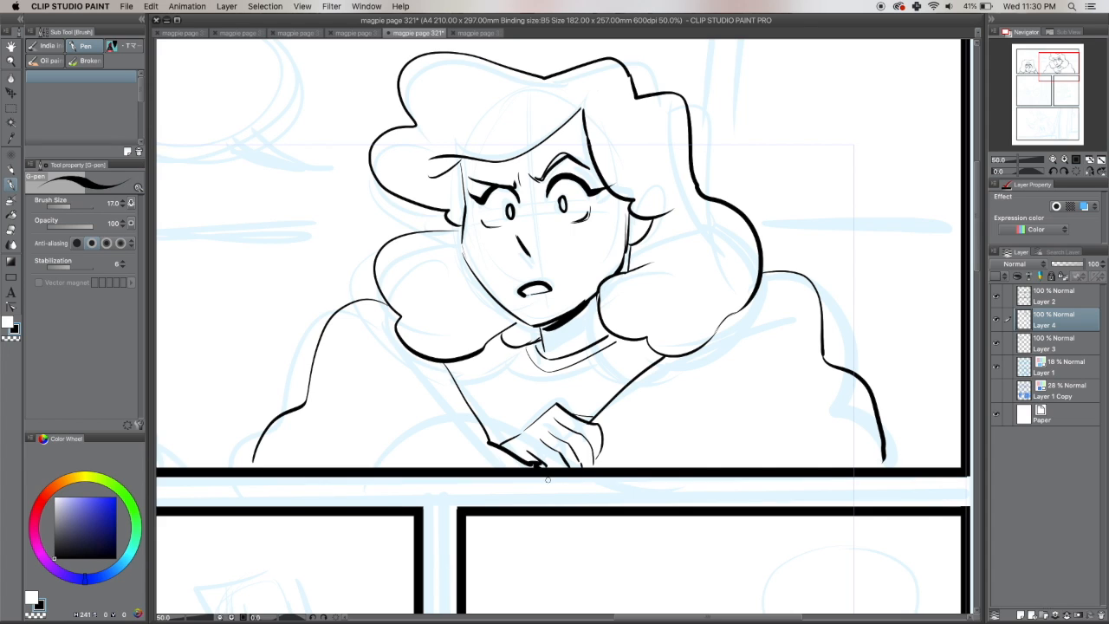
pyautogui.moveTo(544, 482)
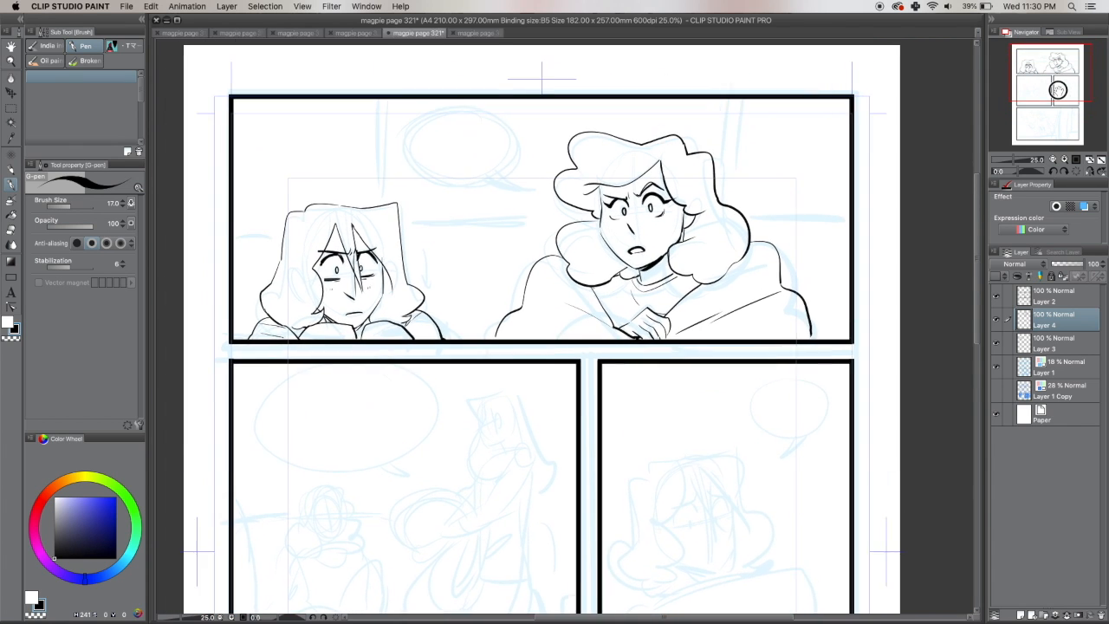
# Move to the next comic page showing the long-haired woman in its top panel.
pyautogui.scroll(-3)
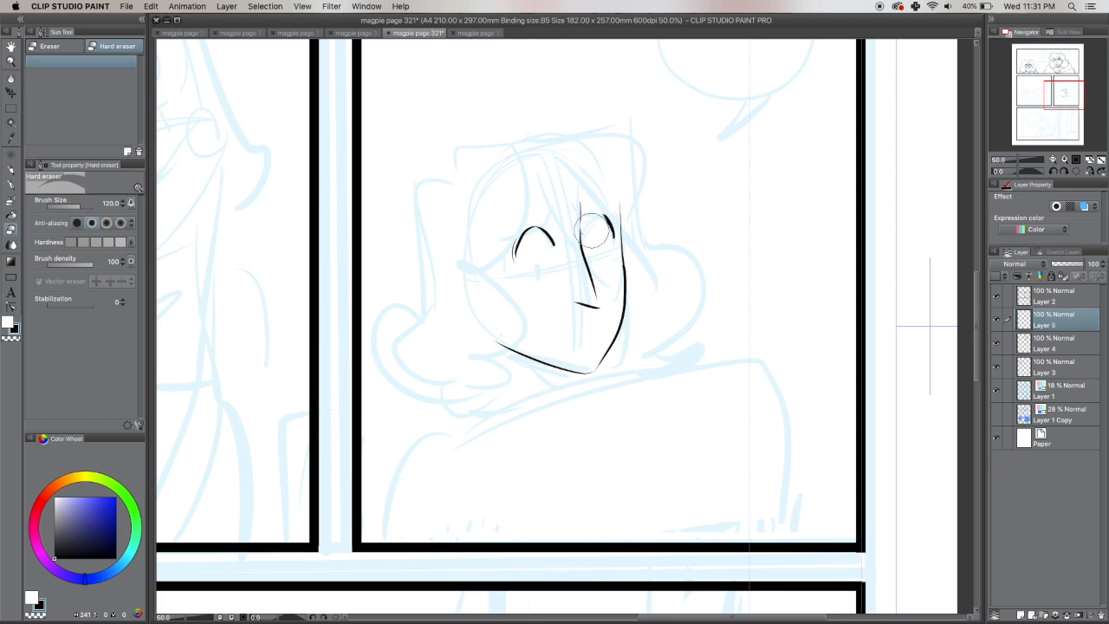
pyautogui.click(240, 33)
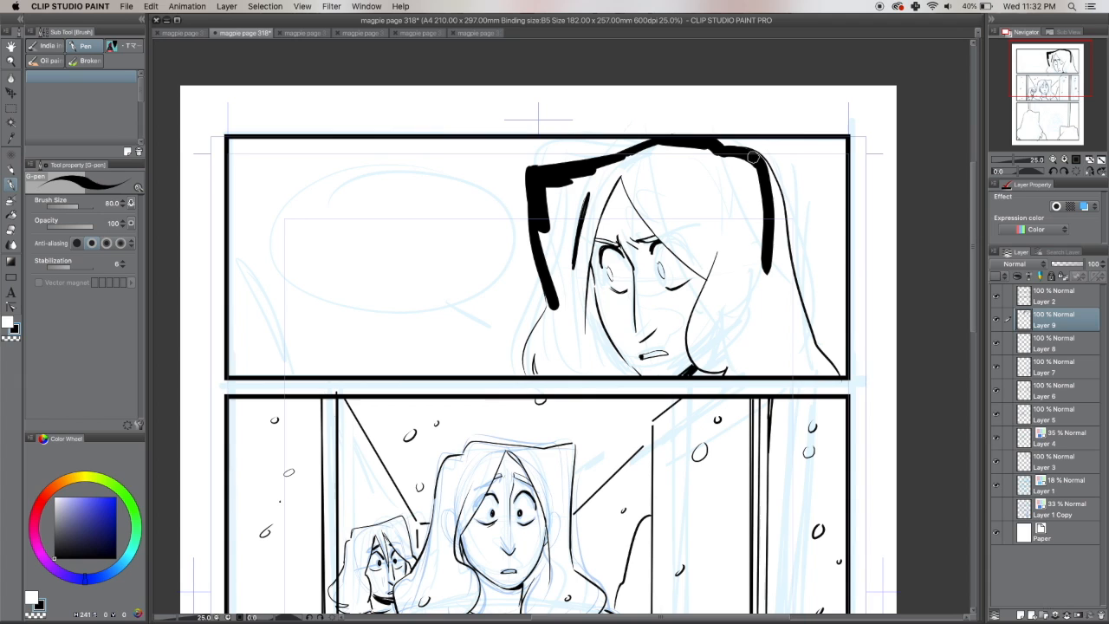
# Paint the top-panel woman's long hair solid black, closing the remaining white gaps.
pyautogui.moveTo(759, 156); pyautogui.dragTo(806, 350)
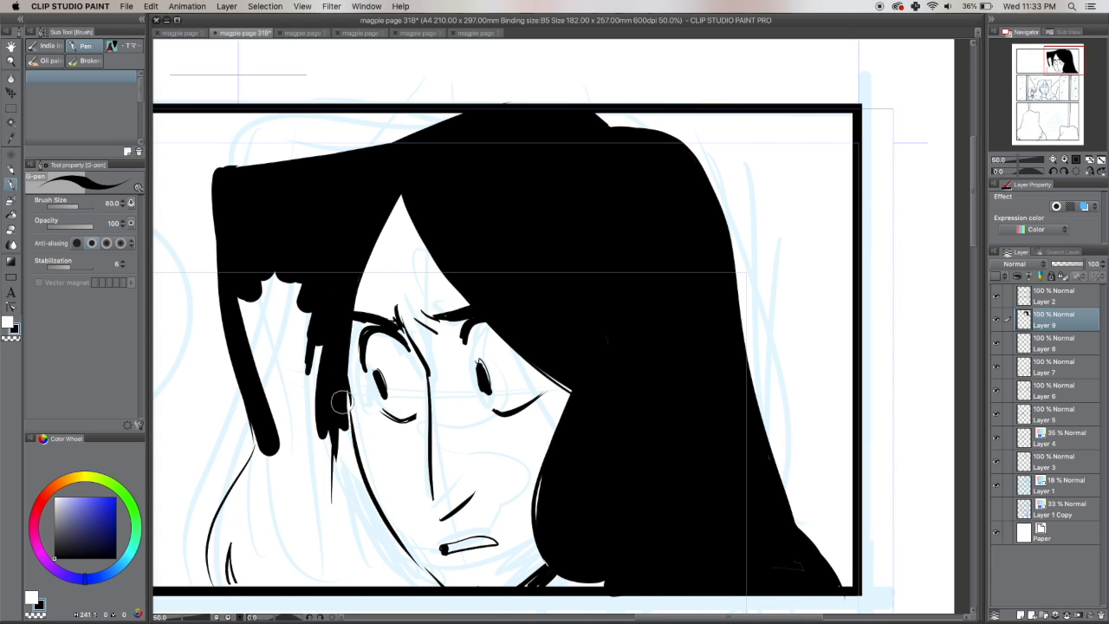
pyautogui.moveTo(337, 402); pyautogui.dragTo(429, 568)
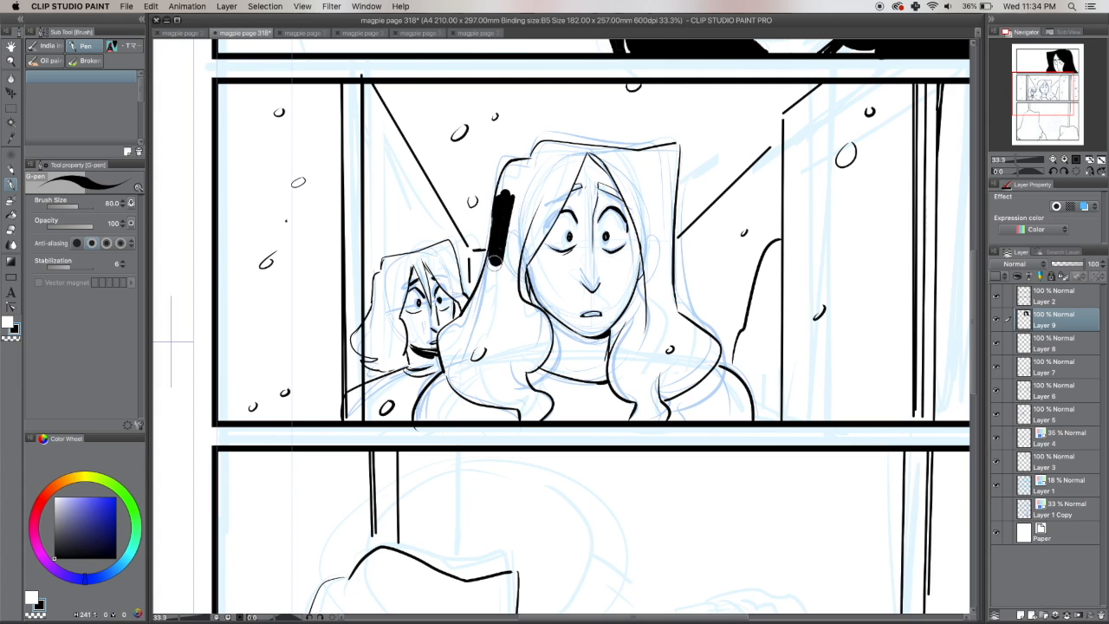
# Fill the front woman's hair in the second panel solid black down to its lower edges.
pyautogui.moveTo(485, 260); pyautogui.dragTo(537, 191)
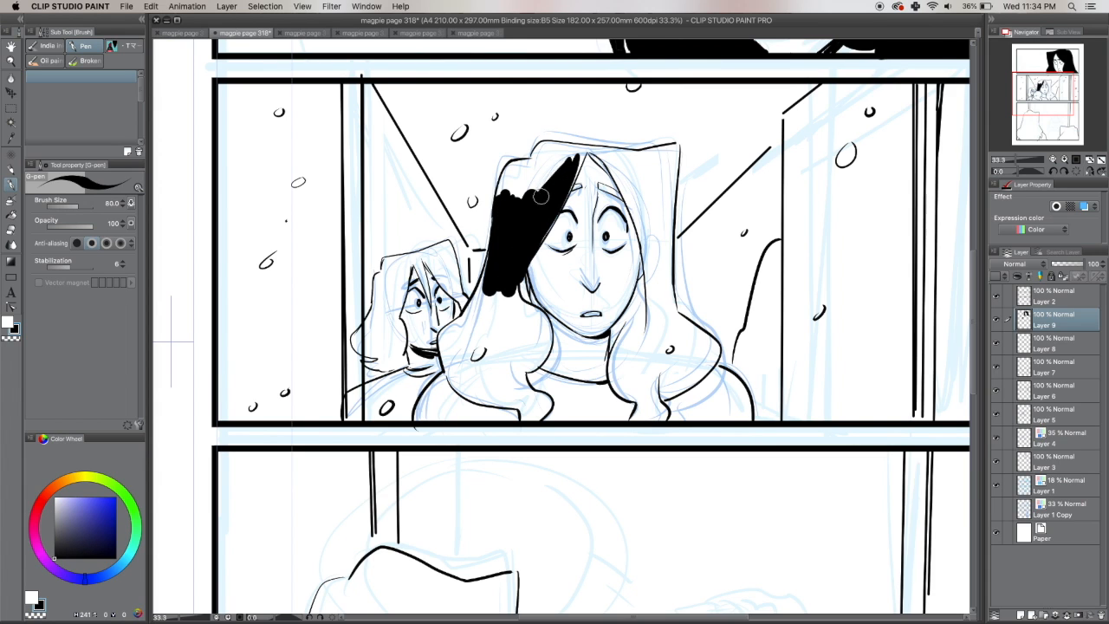
pyautogui.moveTo(537, 194); pyautogui.dragTo(516, 269)
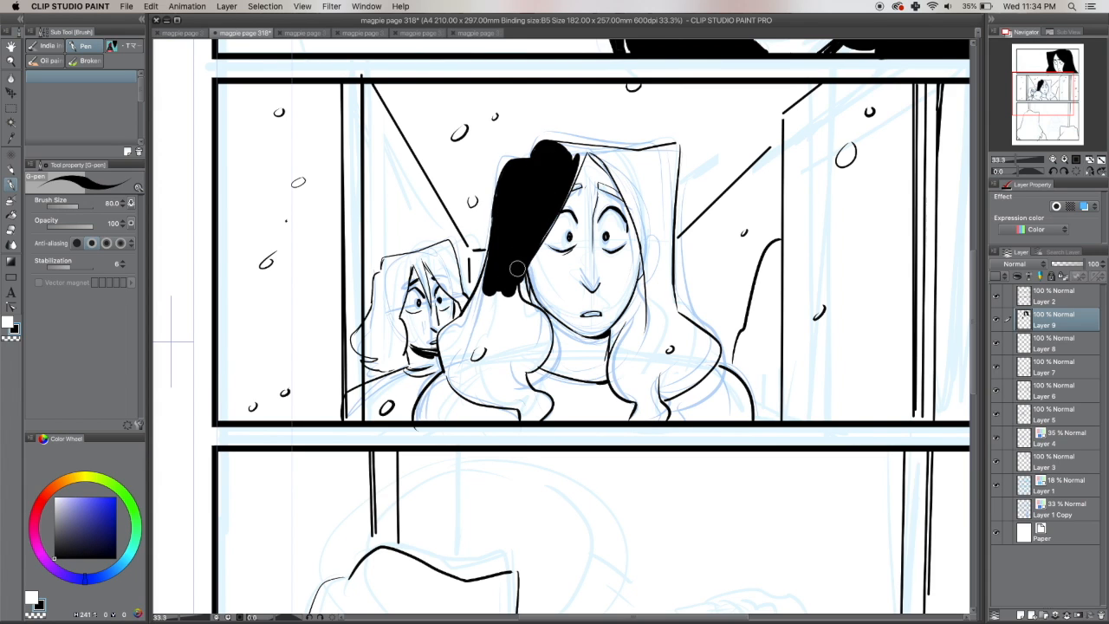
pyautogui.moveTo(516, 268); pyautogui.dragTo(464, 355)
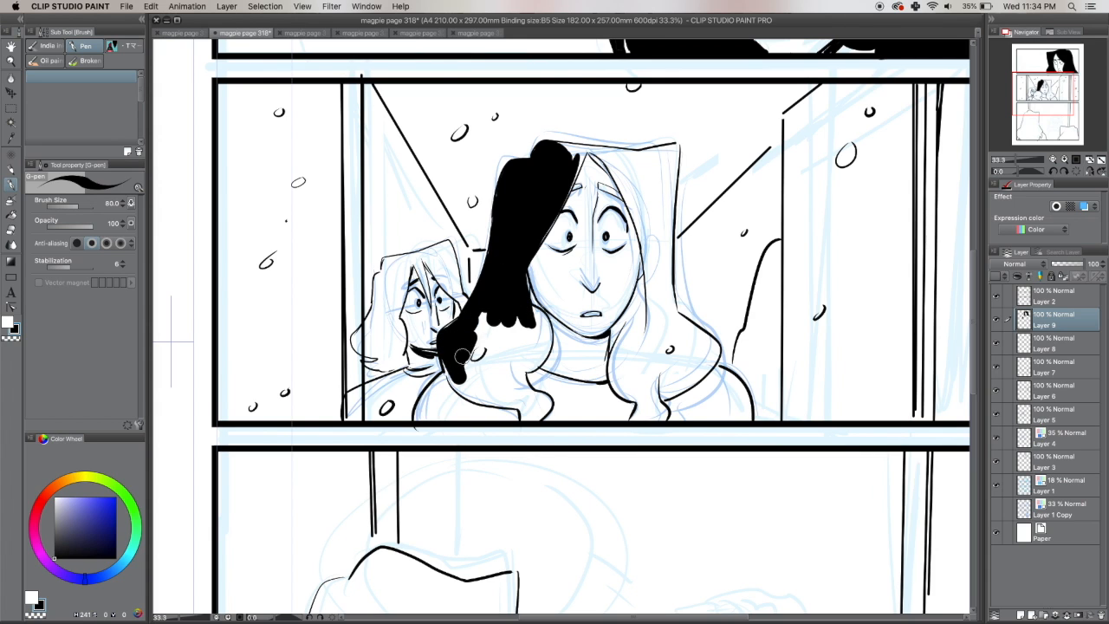
pyautogui.moveTo(459, 355); pyautogui.dragTo(529, 347)
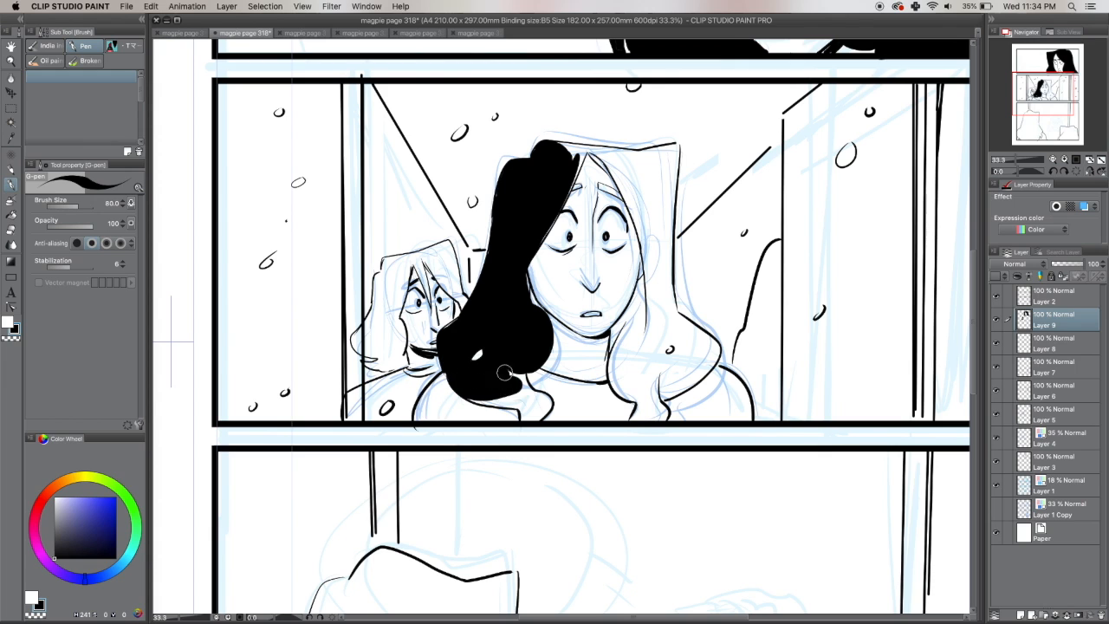
pyautogui.moveTo(502, 372); pyautogui.dragTo(523, 417)
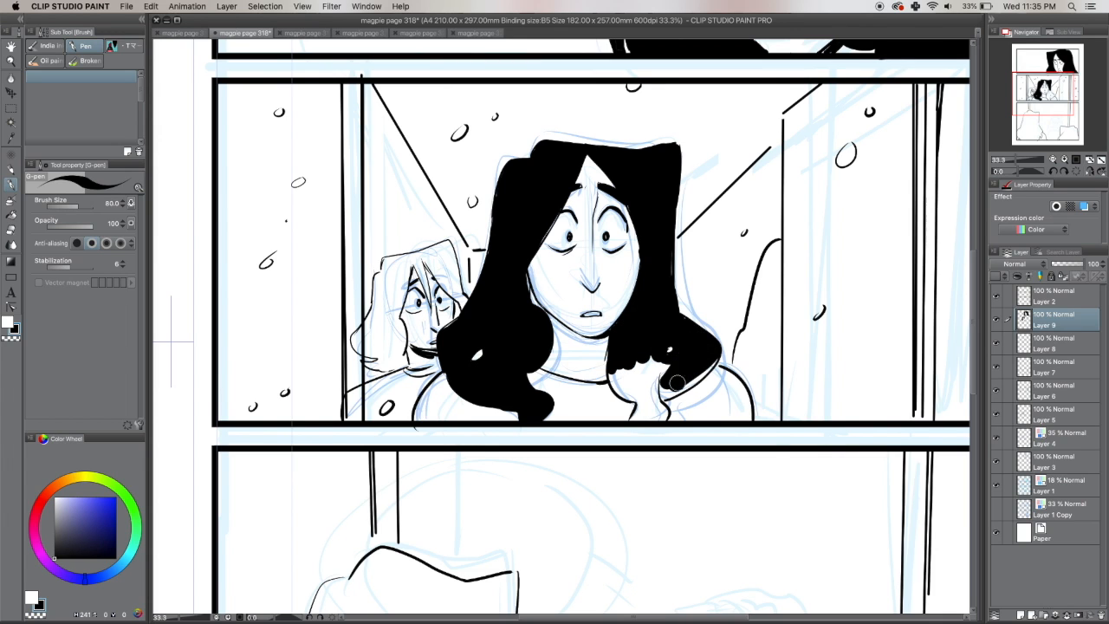
pyautogui.moveTo(675, 381); pyautogui.dragTo(632, 416)
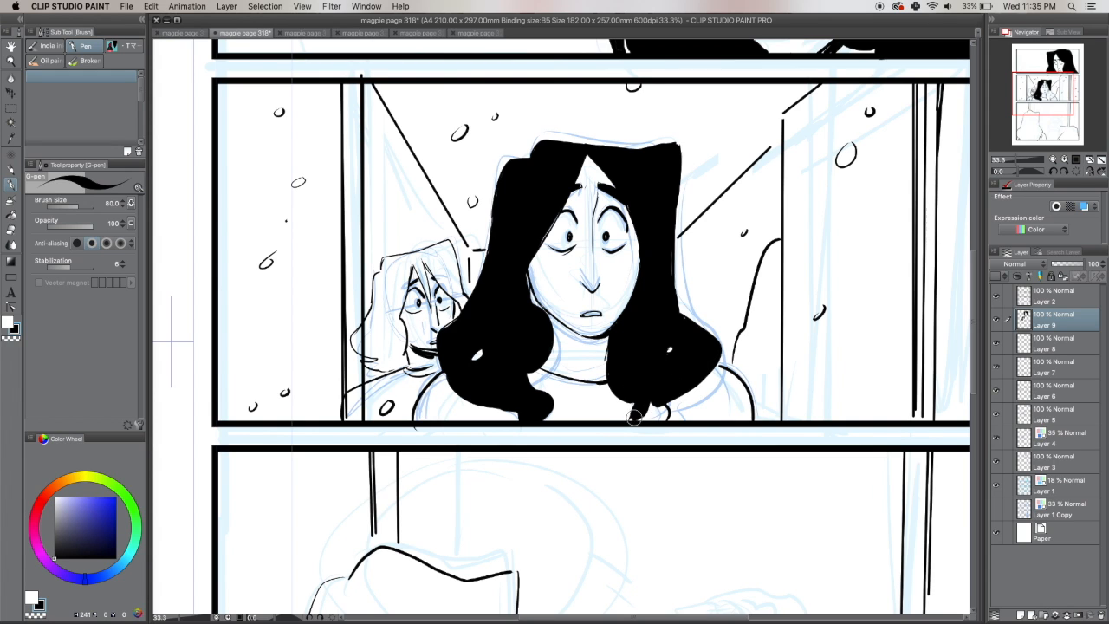
# Fill the peeking figure's hair behind her solid black.
pyautogui.moveTo(399, 277); pyautogui.dragTo(381, 329)
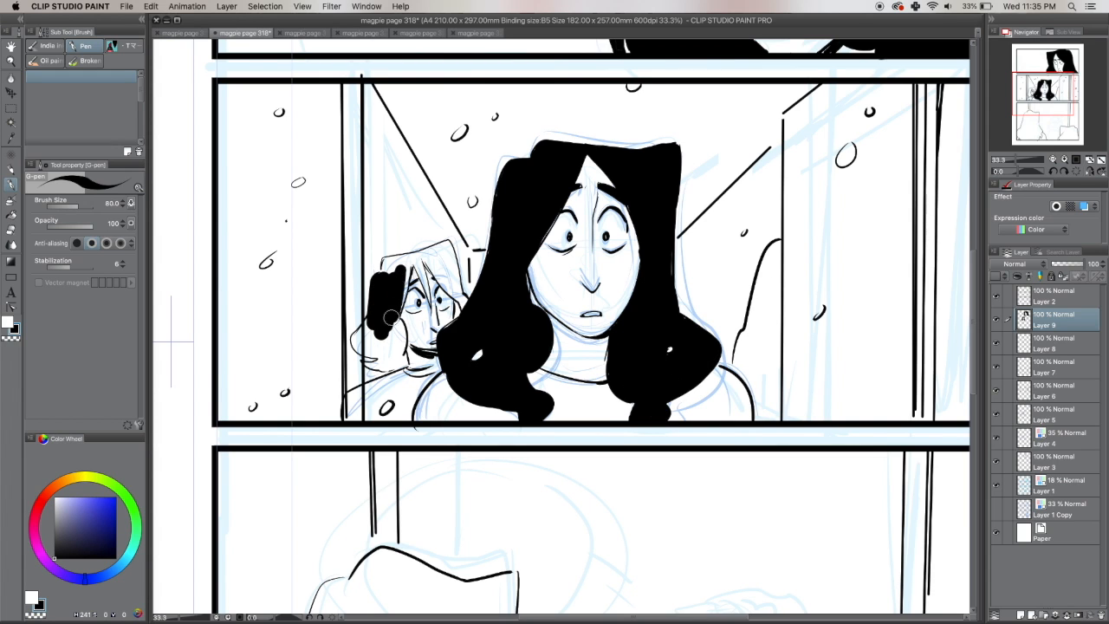
pyautogui.moveTo(390, 315); pyautogui.dragTo(384, 359)
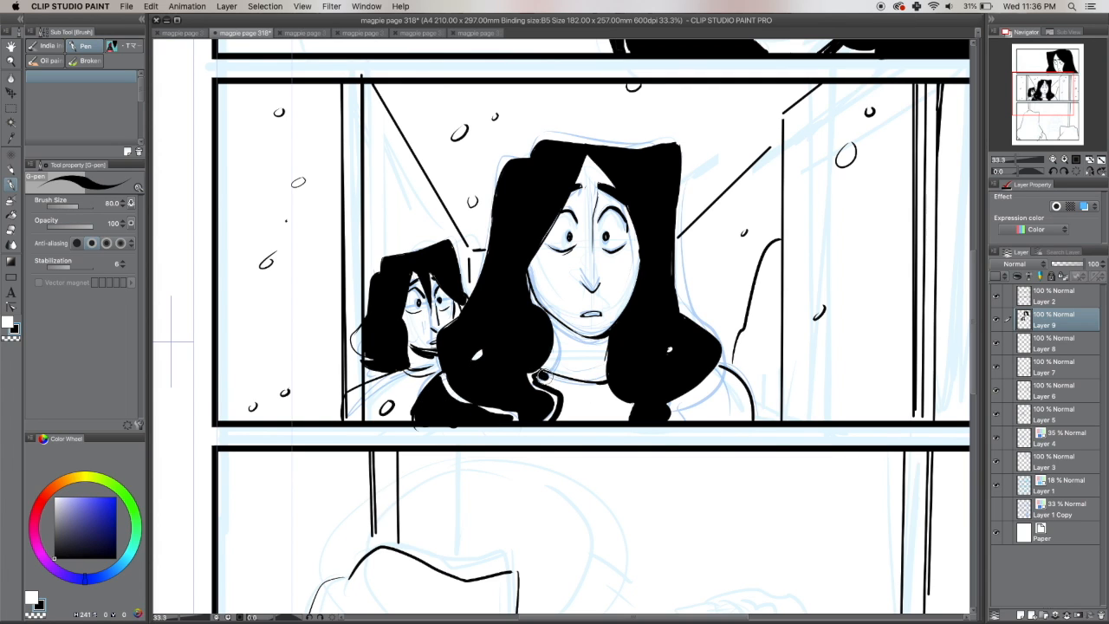
pyautogui.moveTo(536, 381); pyautogui.dragTo(571, 398)
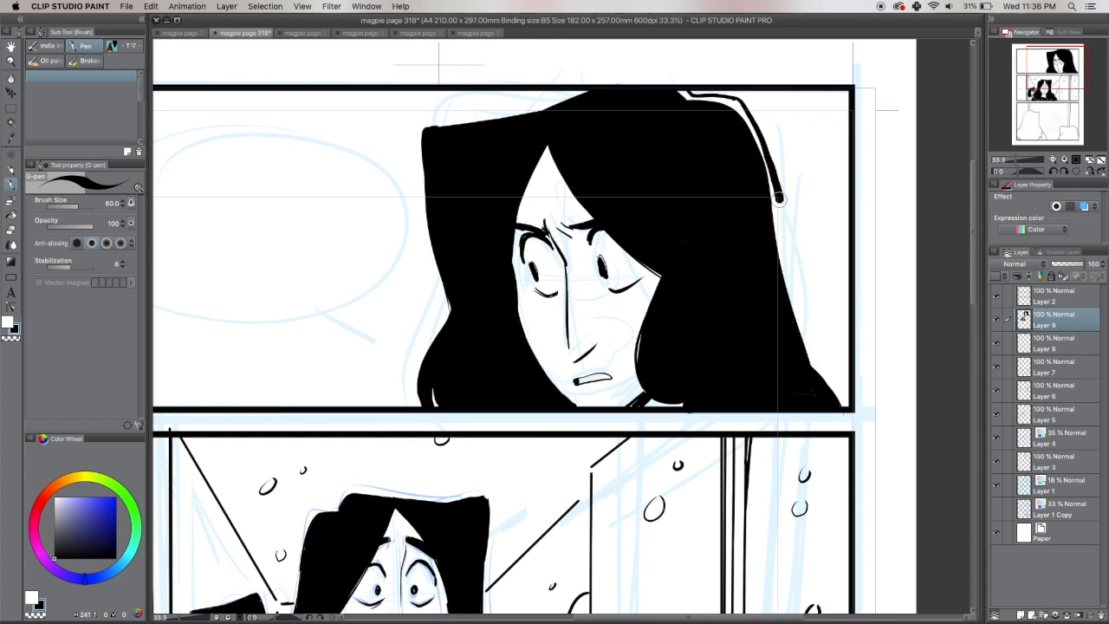
# Thicken the top panel's inner border in black and outline two silhouettes in the bottom panel.
pyautogui.moveTo(776, 200); pyautogui.dragTo(766, 94)
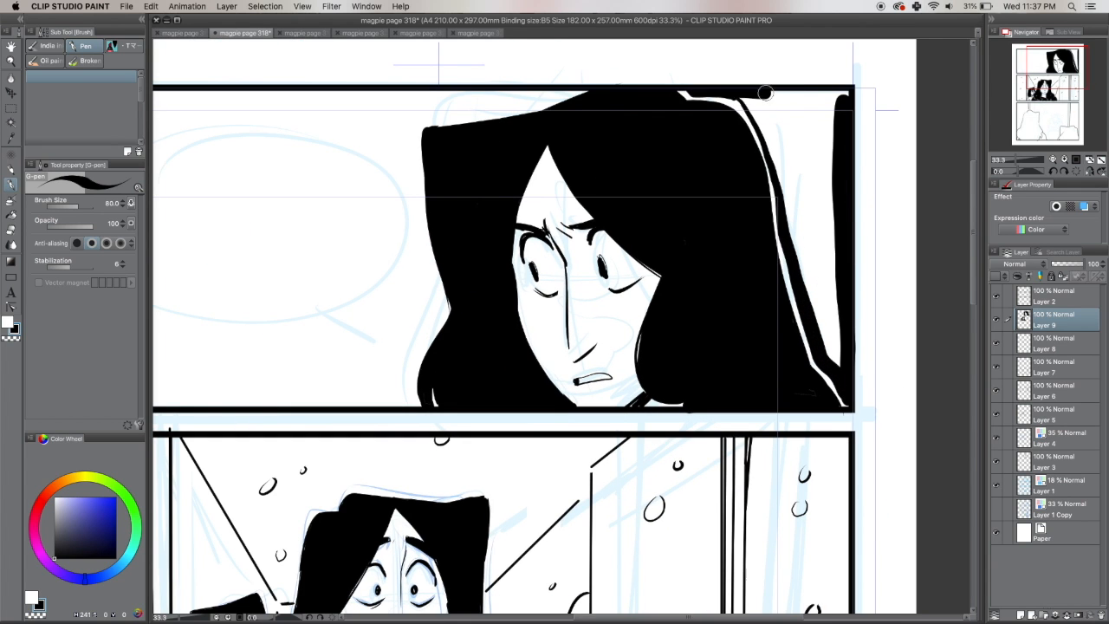
pyautogui.moveTo(762, 93); pyautogui.dragTo(797, 142)
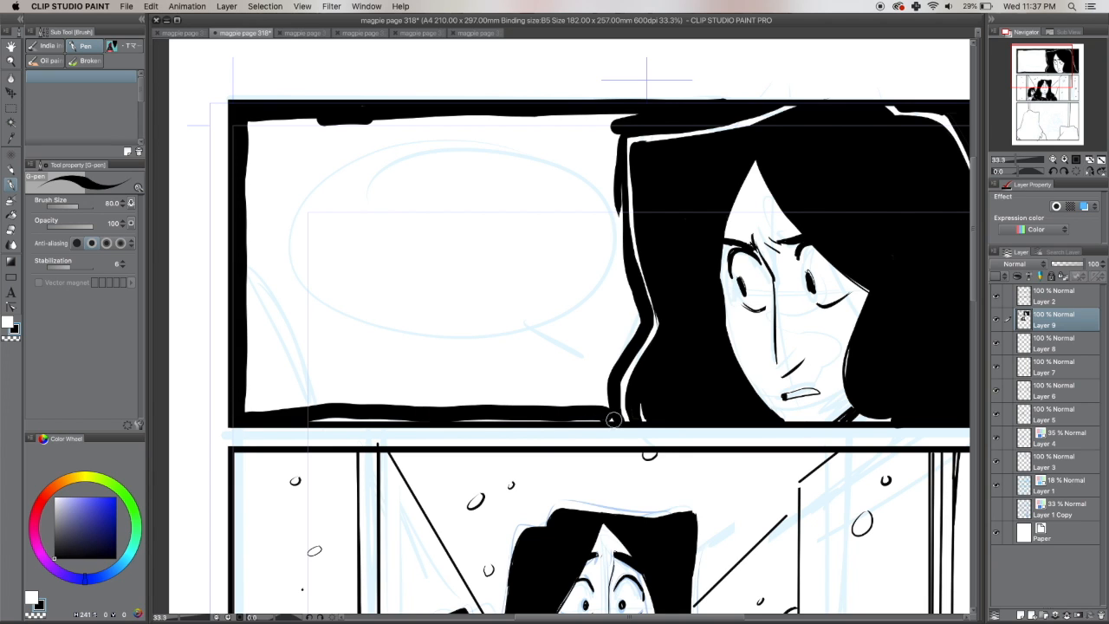
pyautogui.moveTo(615, 421); pyautogui.dragTo(627, 121)
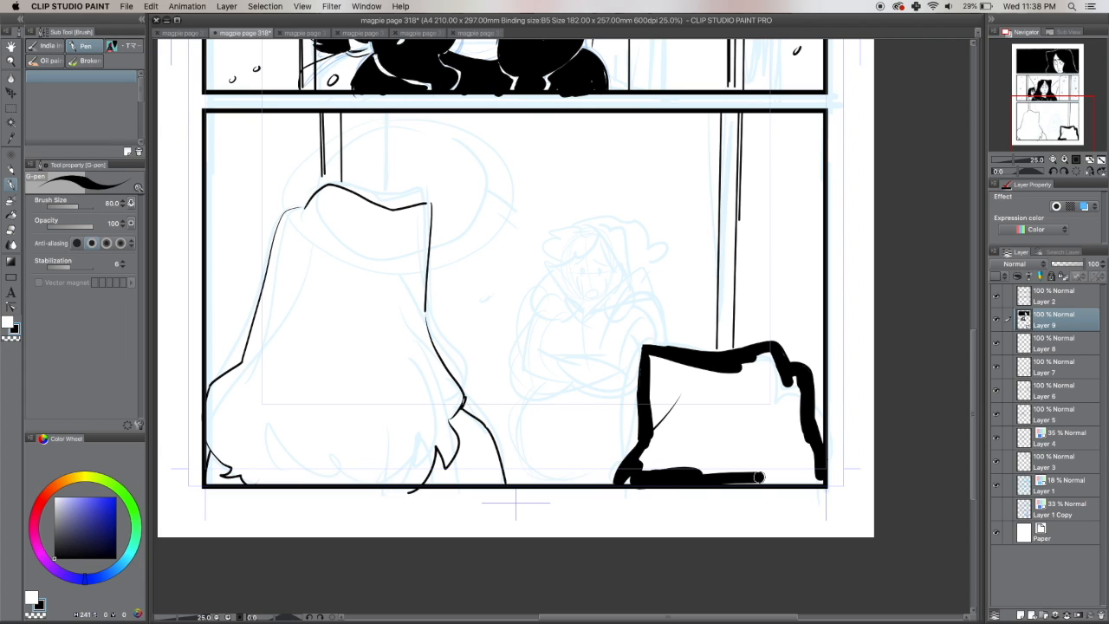
# Fill both bottom-panel figures as solid black silhouettes with ragged black along the panel edges.
pyautogui.moveTo(762, 477); pyautogui.dragTo(772, 367)
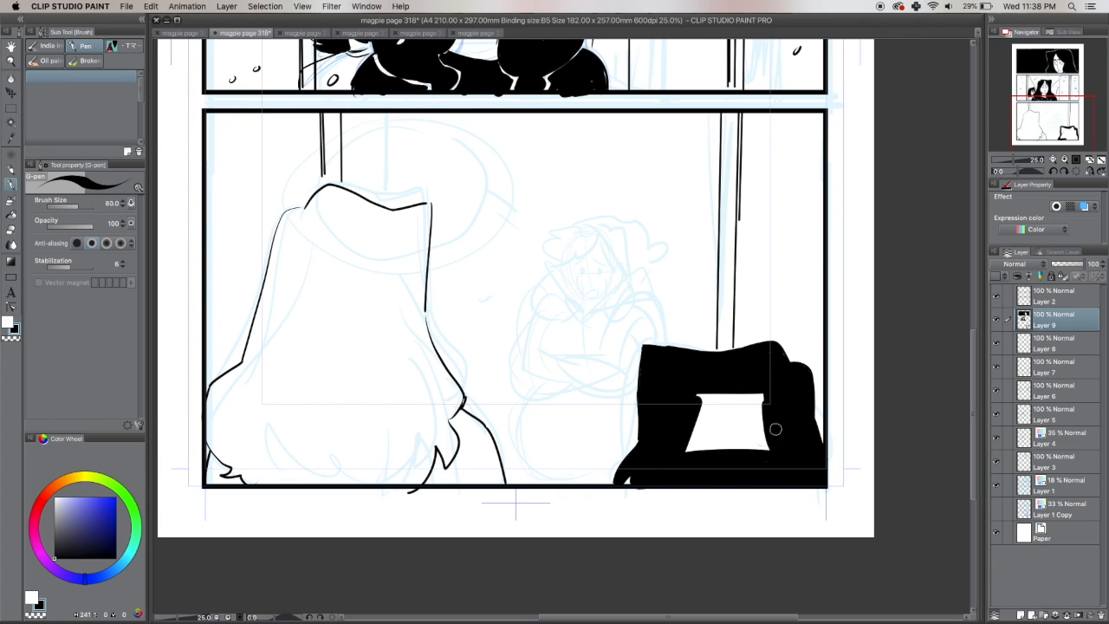
pyautogui.moveTo(303, 204); pyautogui.dragTo(390, 211)
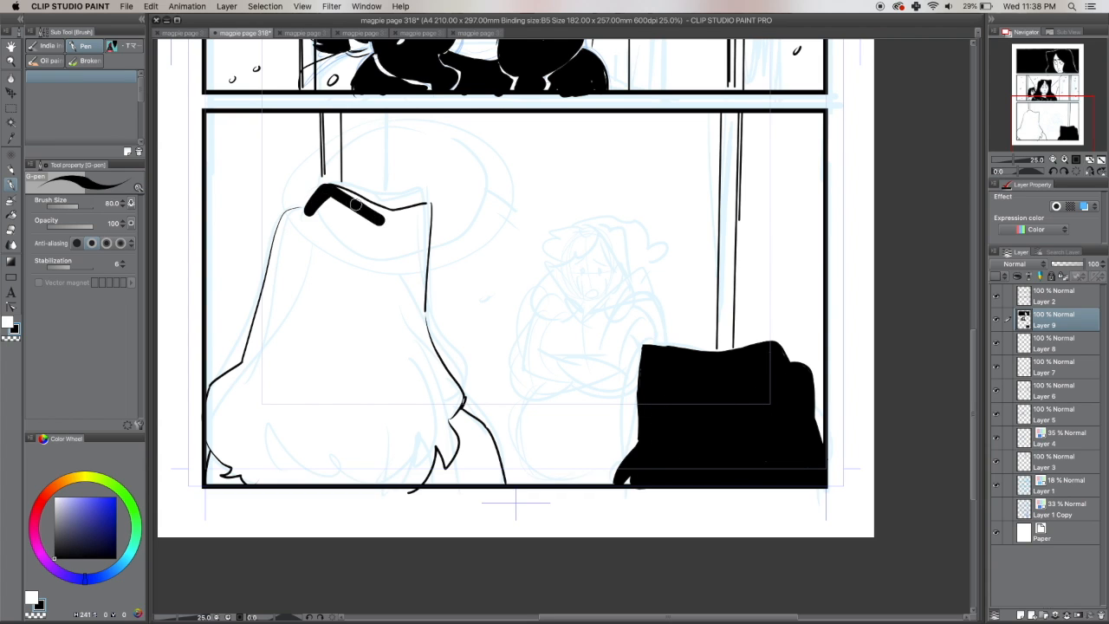
pyautogui.moveTo(364, 212); pyautogui.dragTo(215, 385)
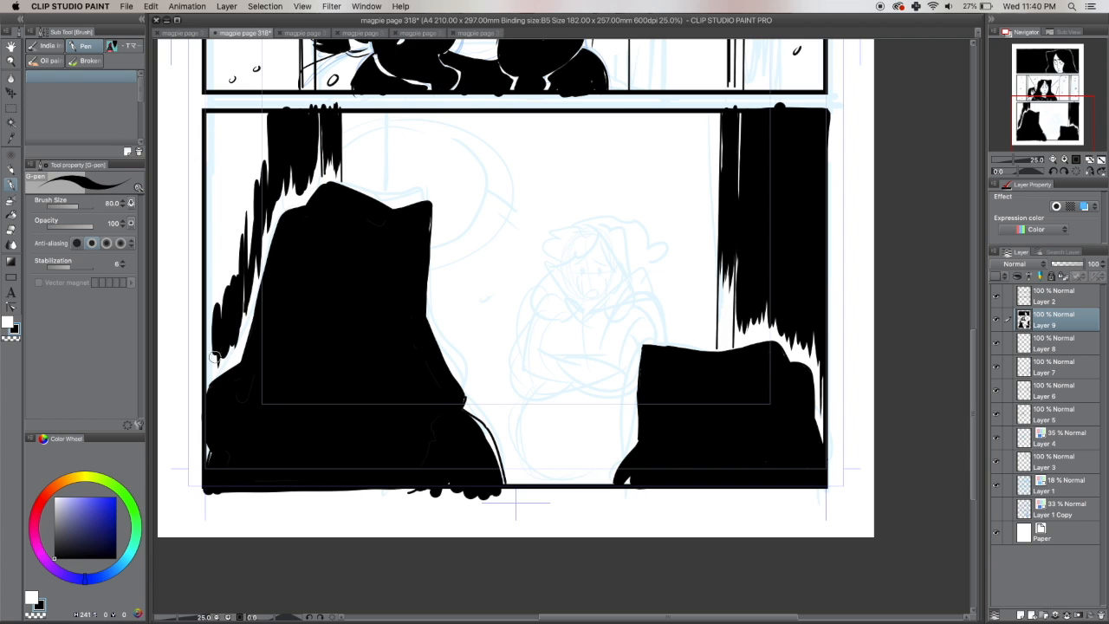
pyautogui.moveTo(215, 355); pyautogui.dragTo(222, 223)
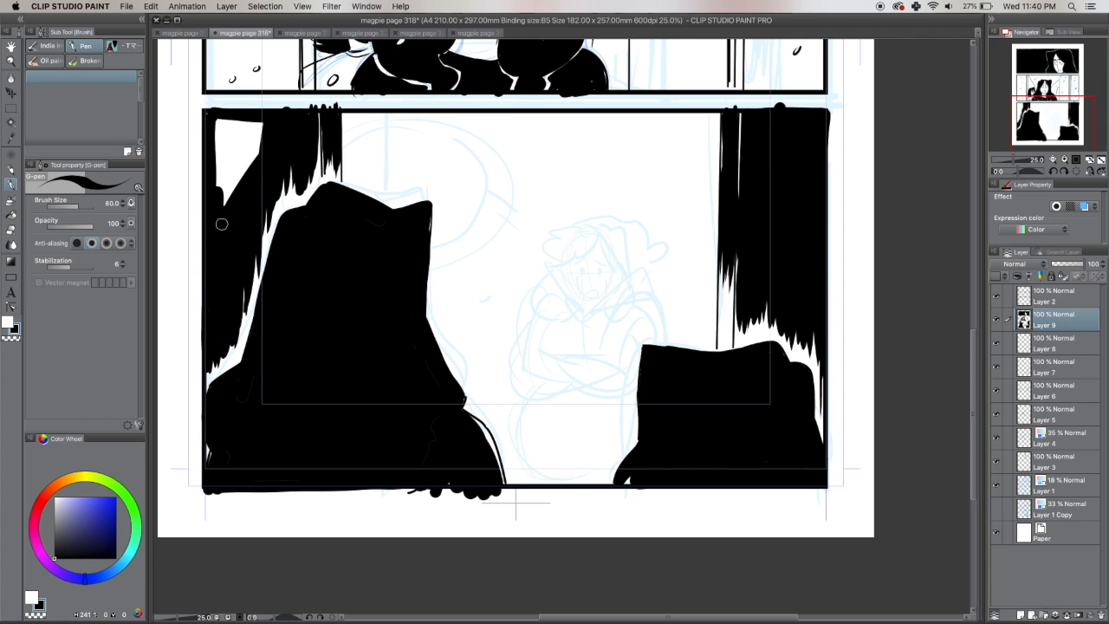